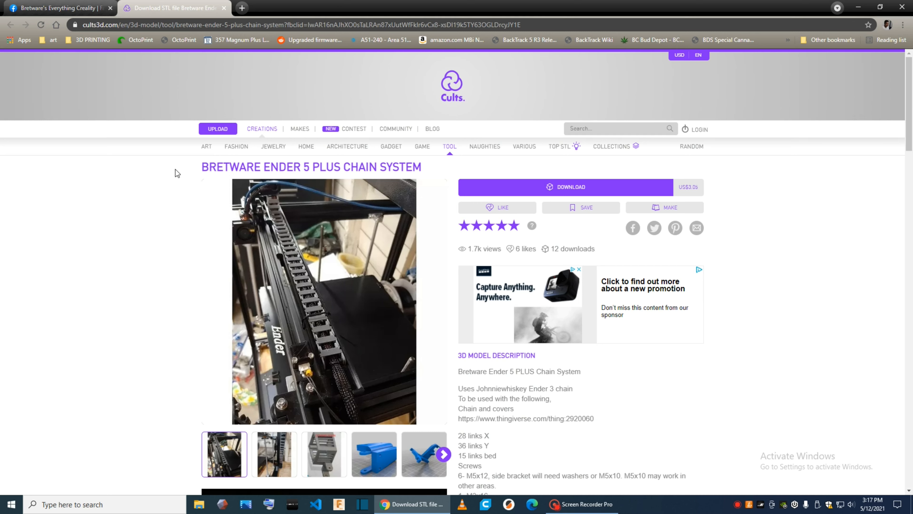
mouse_move(195, 169)
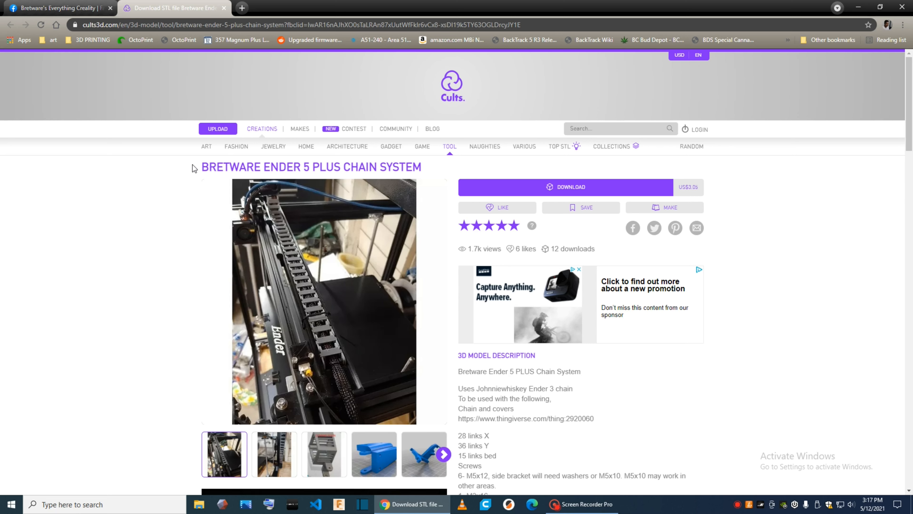
mouse_move(185, 176)
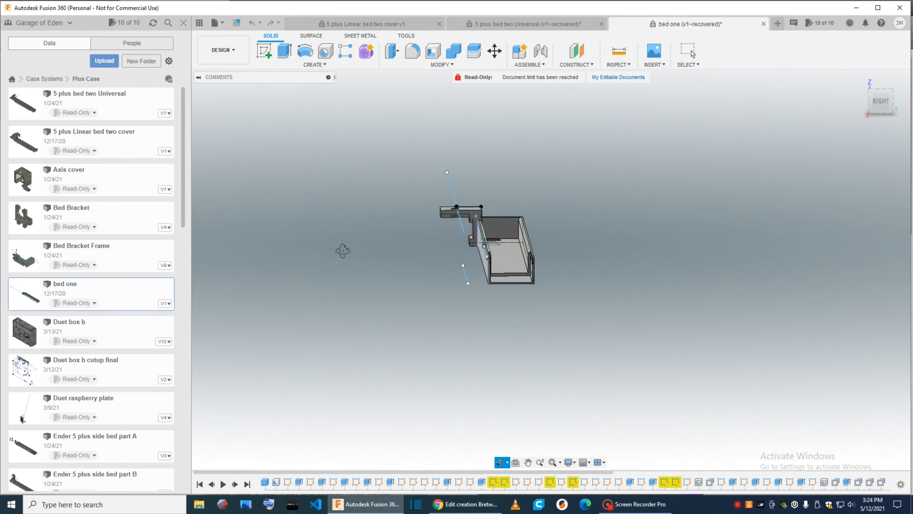
Step: Open the bed one design from the Data panel in a new document tab
double_click(68, 170)
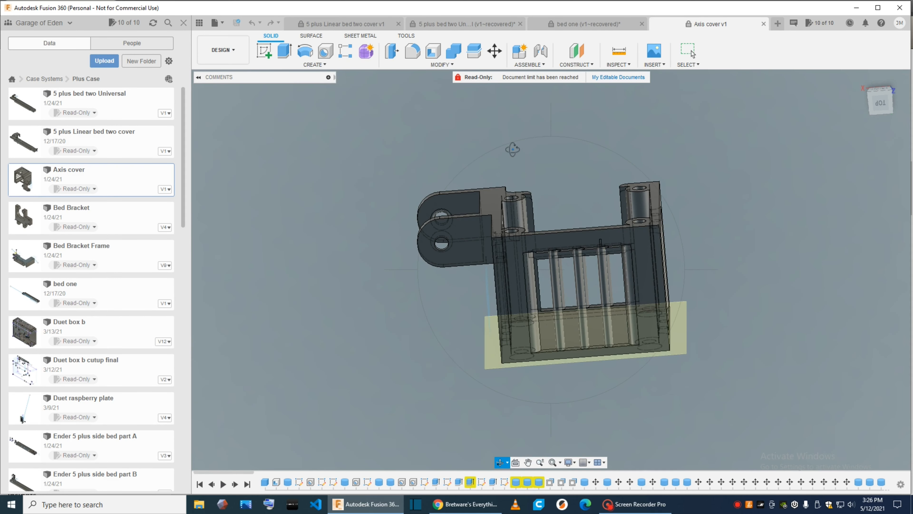
mouse_move(428, 154)
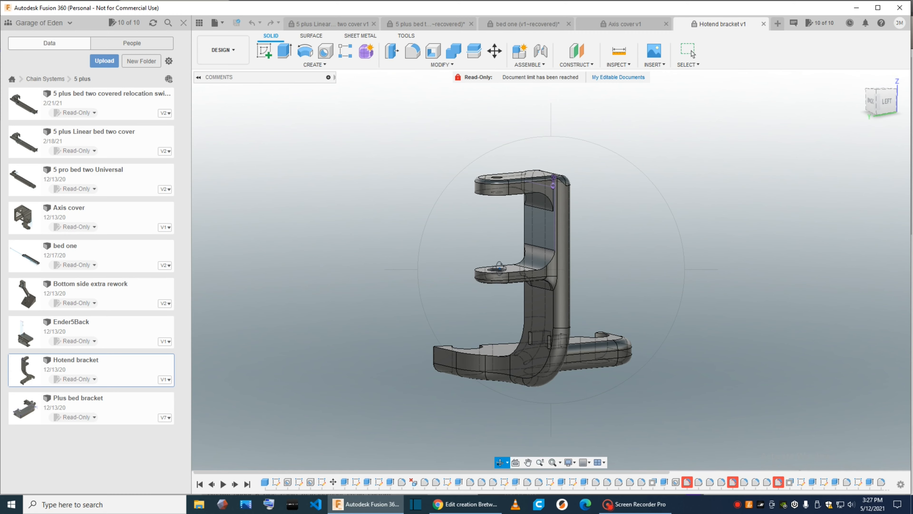
mouse_move(511, 215)
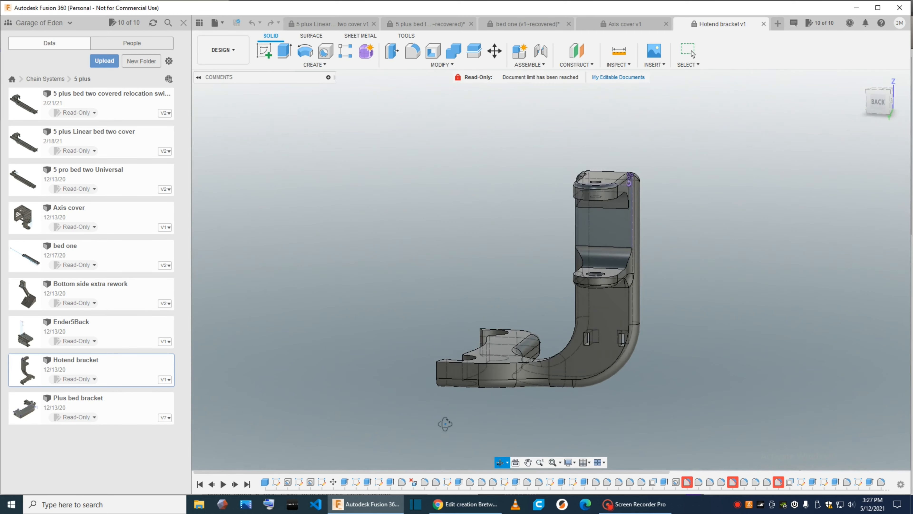
Step: Orbit the Hotend bracket model to look it over
drag(536, 274, 396, 286)
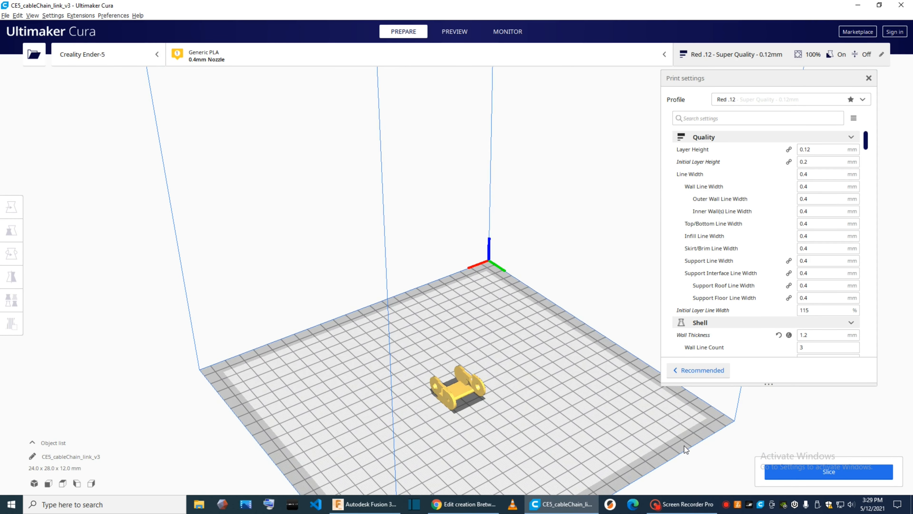
mouse_move(512, 459)
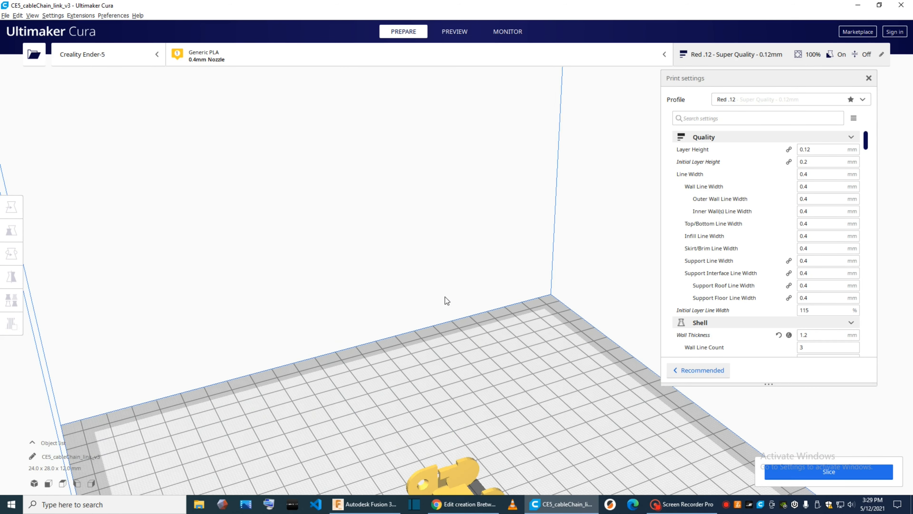
Step: Choose the Chain Link - Super Quality - 0.12mm profile from the Profile dropdown
click(789, 99)
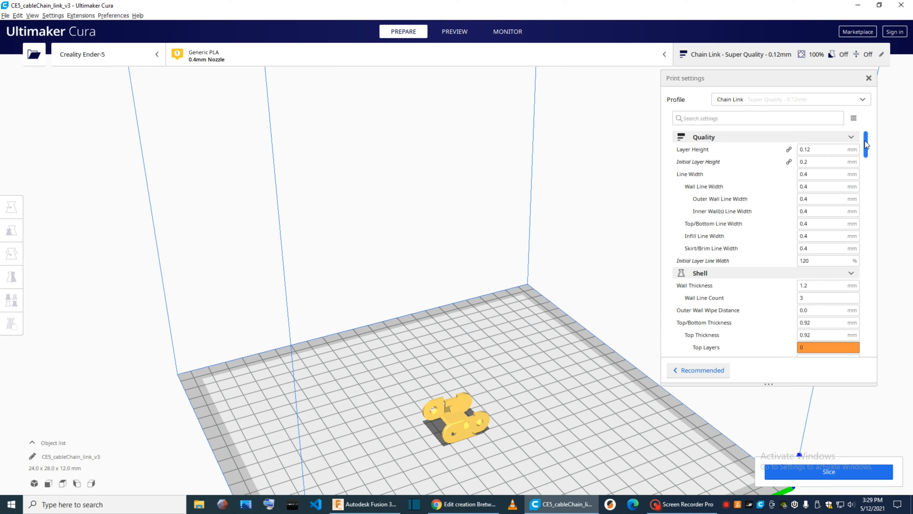
scroll(down, 3)
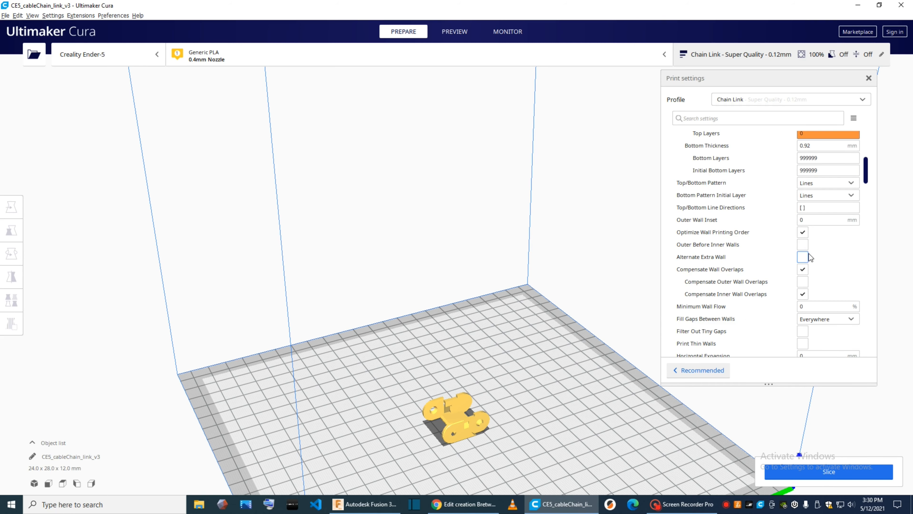
scroll(down, 3)
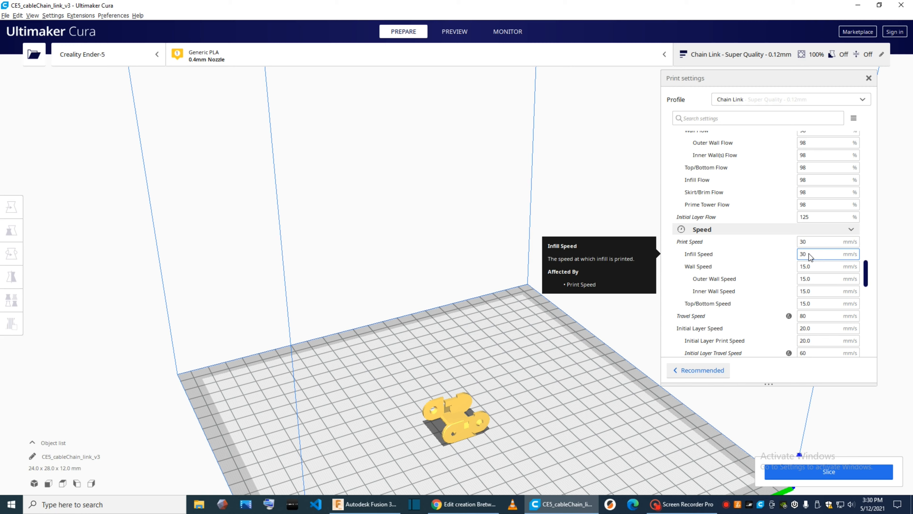
mouse_move(573, 327)
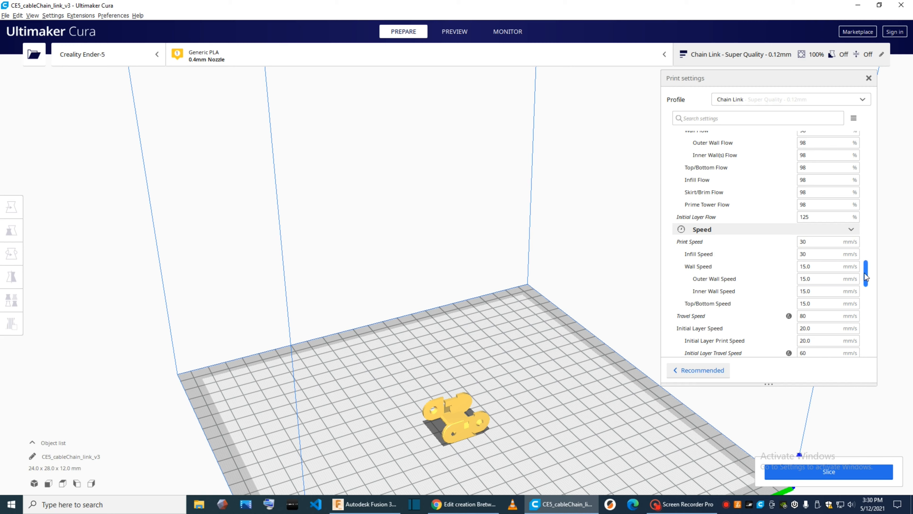
scroll(down, 3)
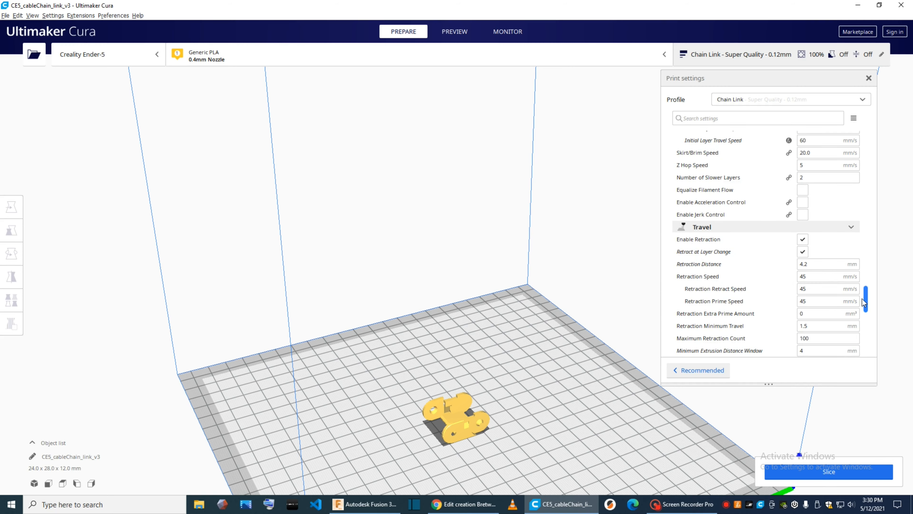
scroll(down, 3)
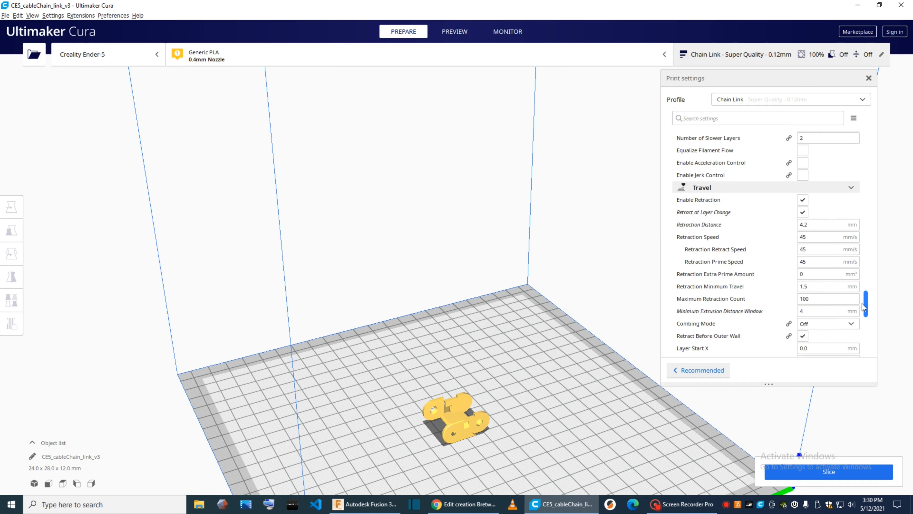
scroll(down, 3)
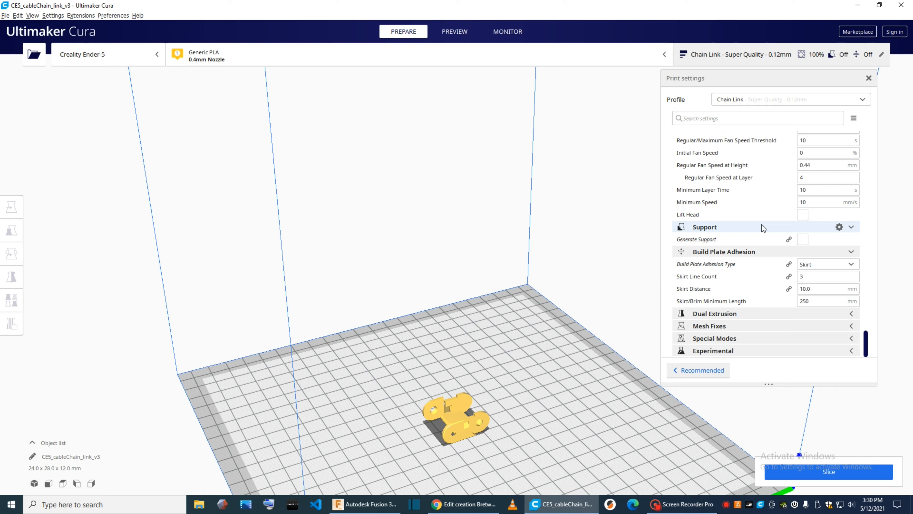
mouse_move(786, 403)
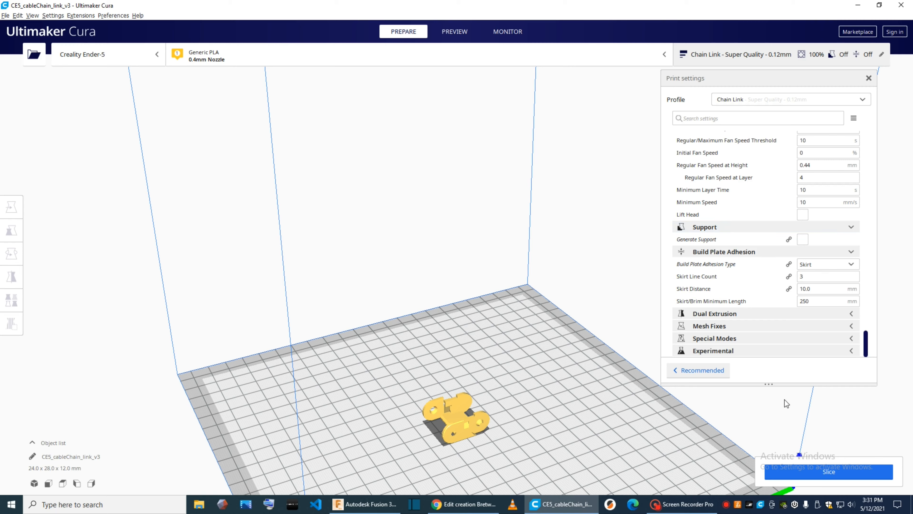
mouse_move(550, 478)
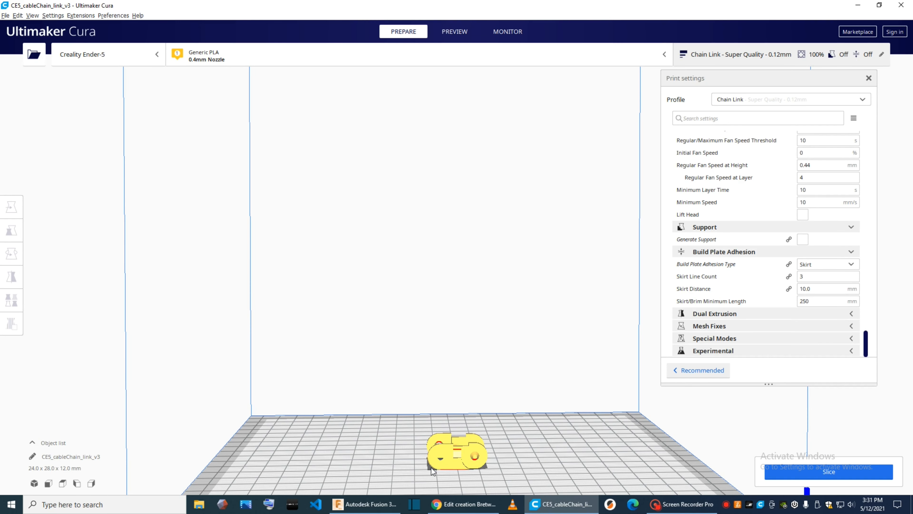
mouse_move(437, 473)
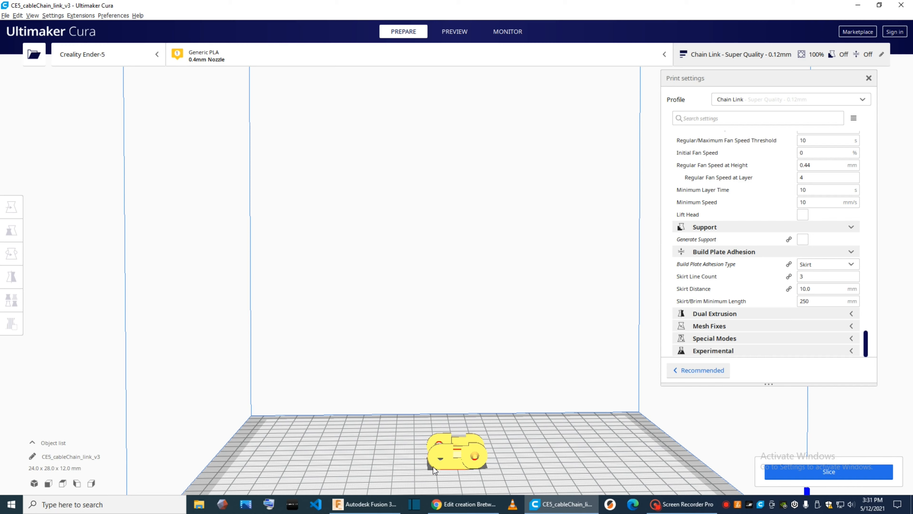
mouse_move(431, 470)
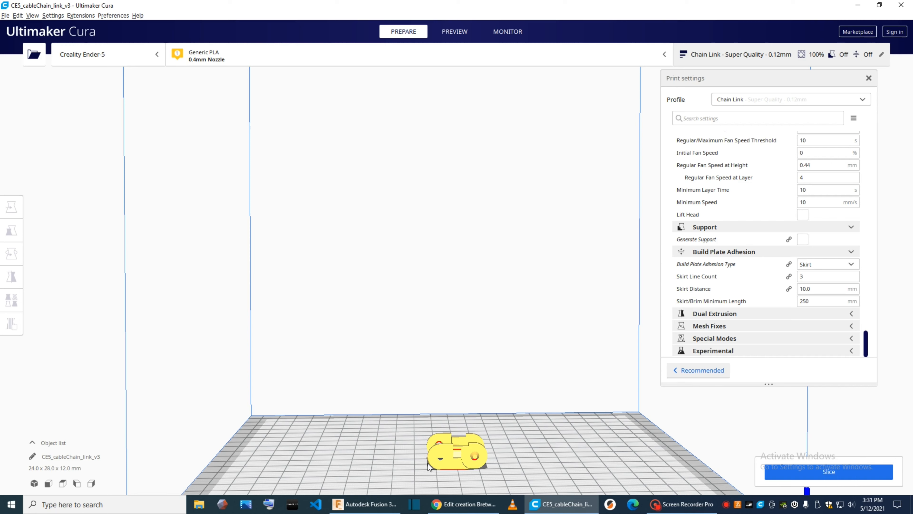
mouse_move(433, 485)
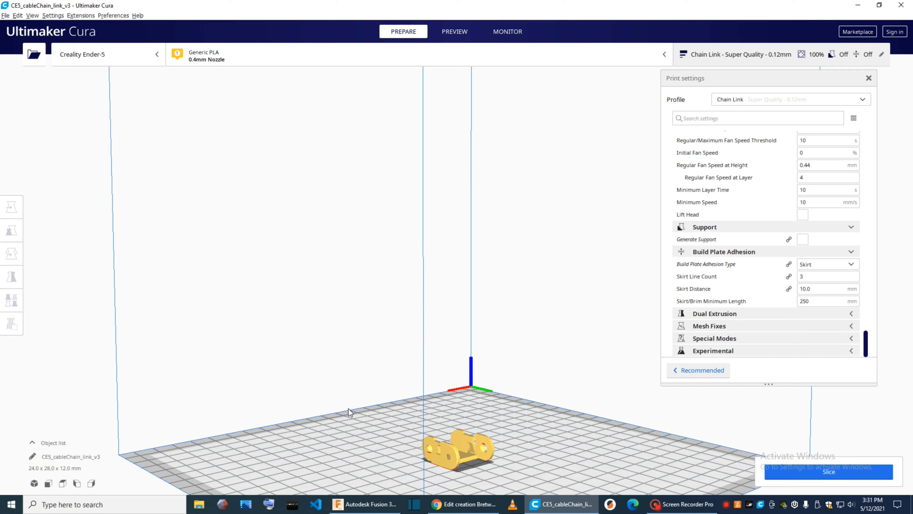
mouse_move(358, 403)
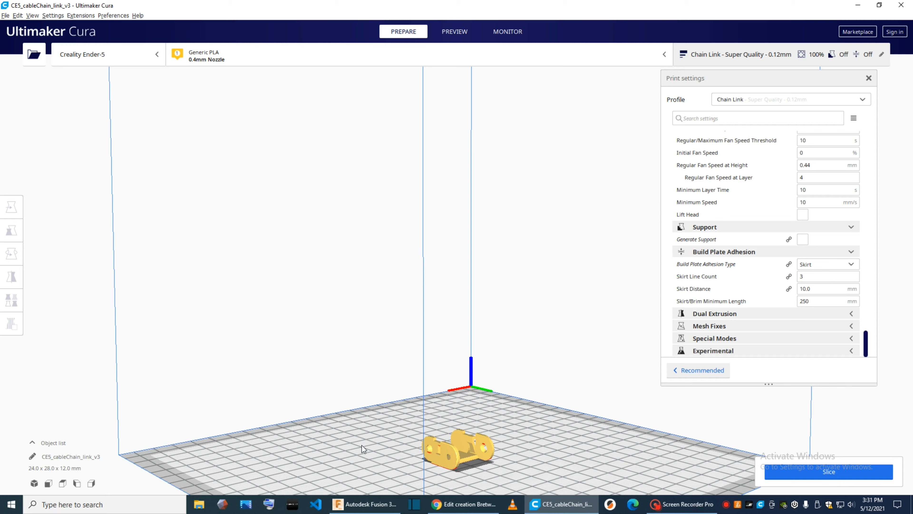
mouse_move(337, 458)
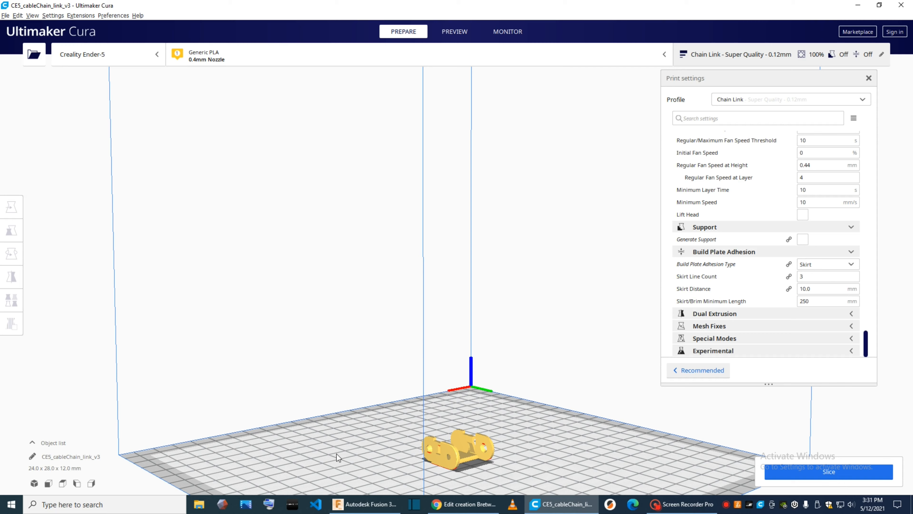
mouse_move(348, 470)
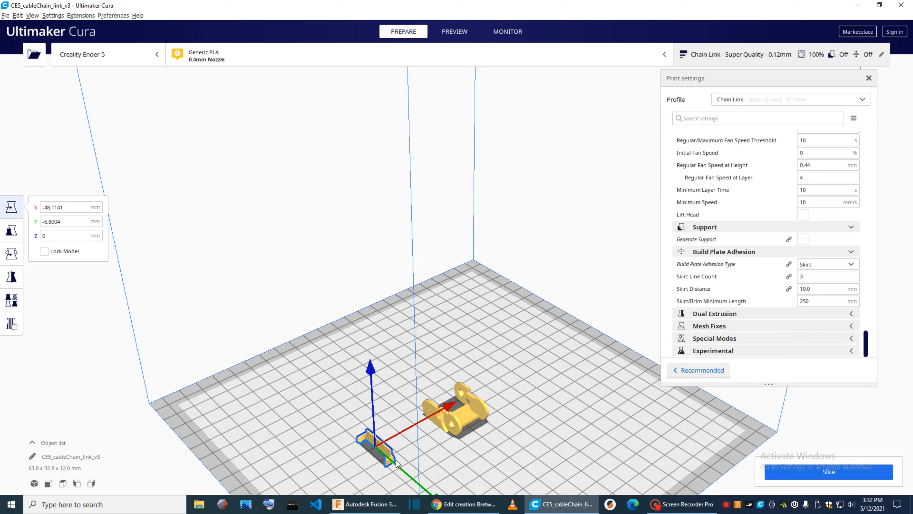
mouse_move(439, 363)
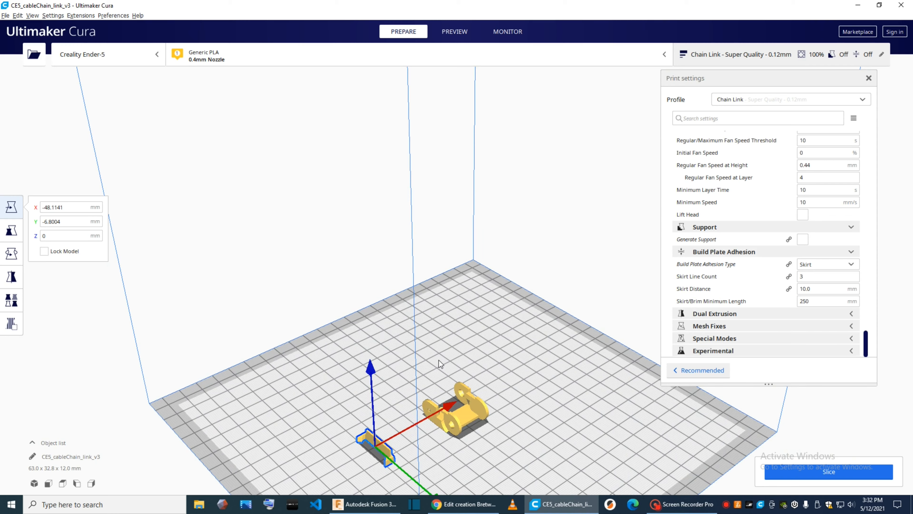
mouse_move(401, 373)
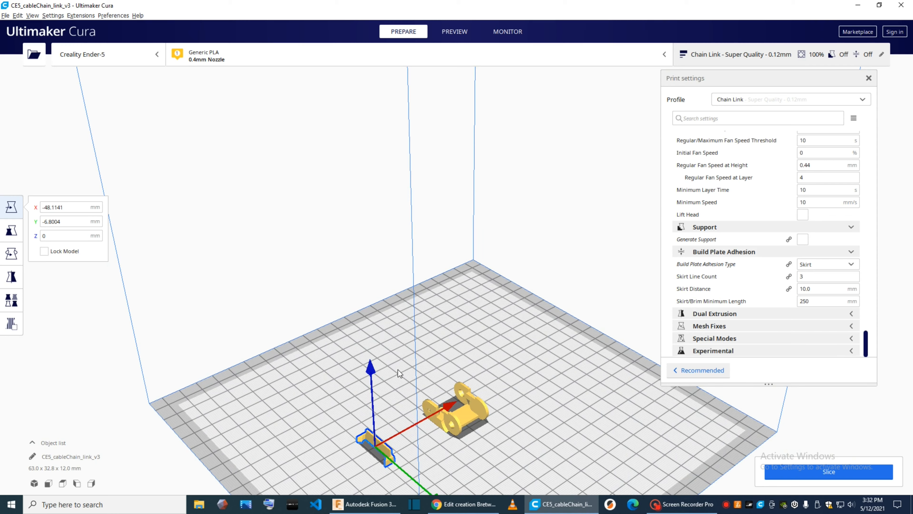
mouse_move(639, 286)
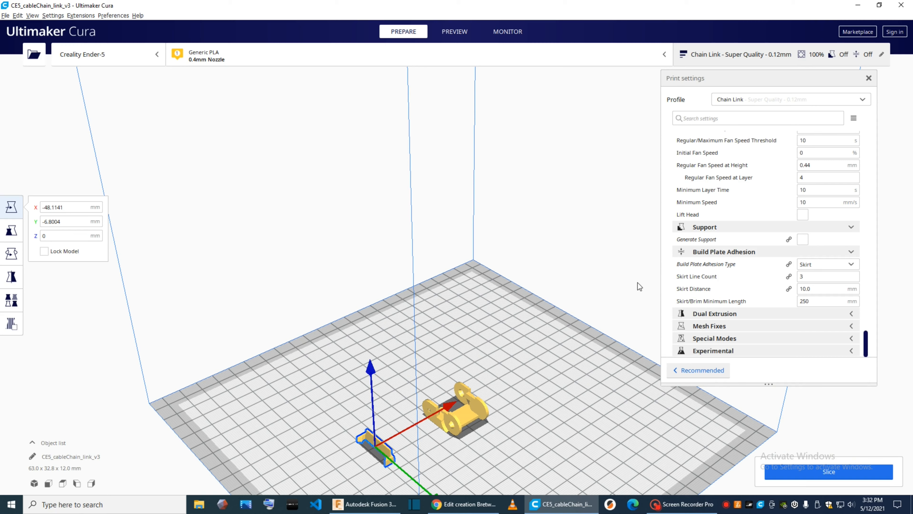
mouse_move(466, 425)
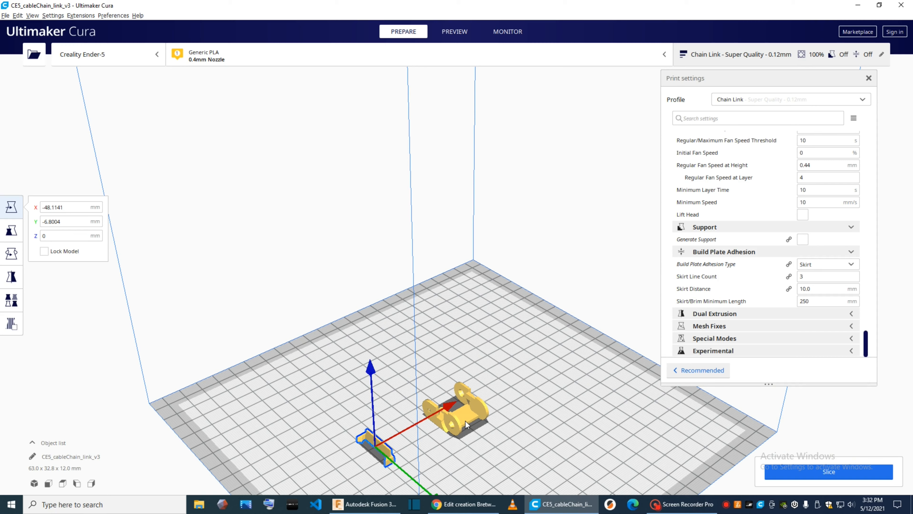
mouse_move(466, 423)
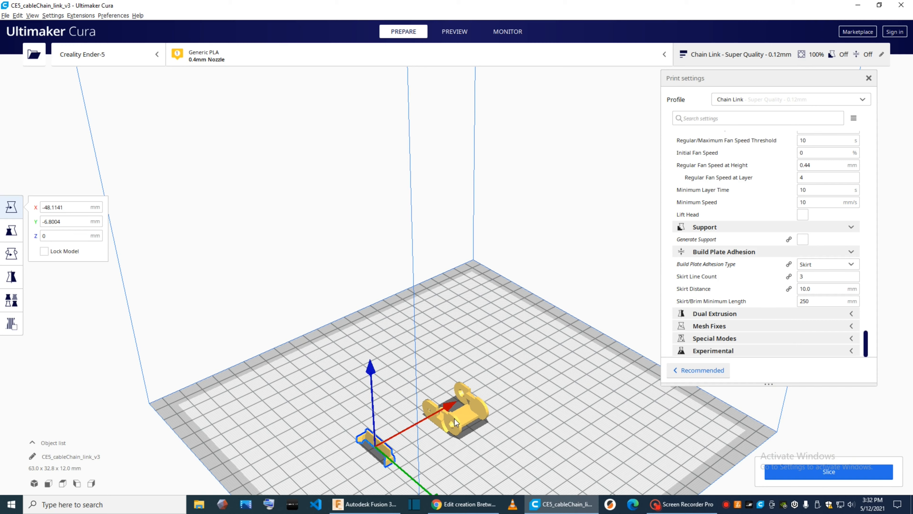
mouse_move(439, 429)
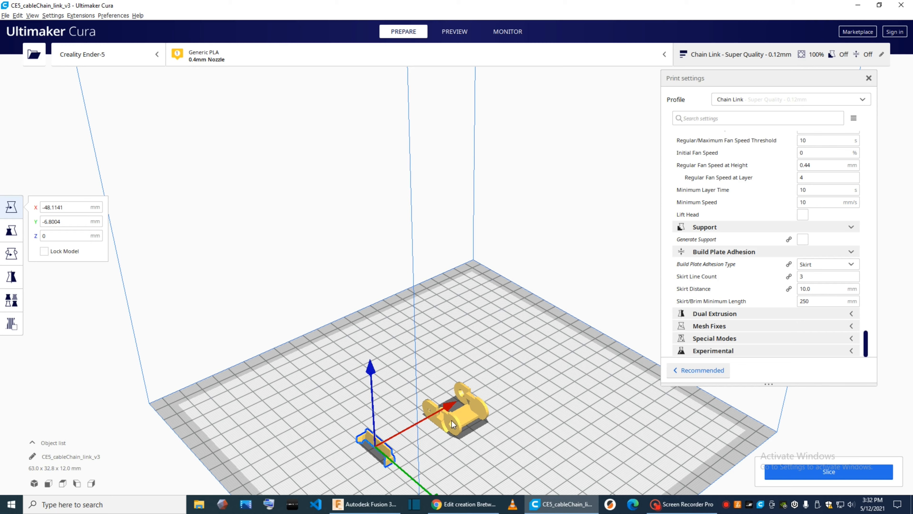
mouse_move(371, 449)
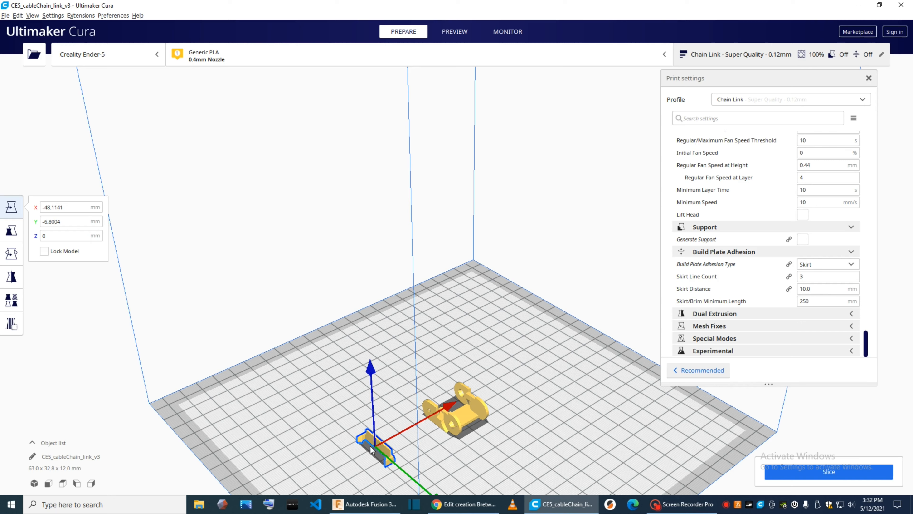
mouse_move(388, 464)
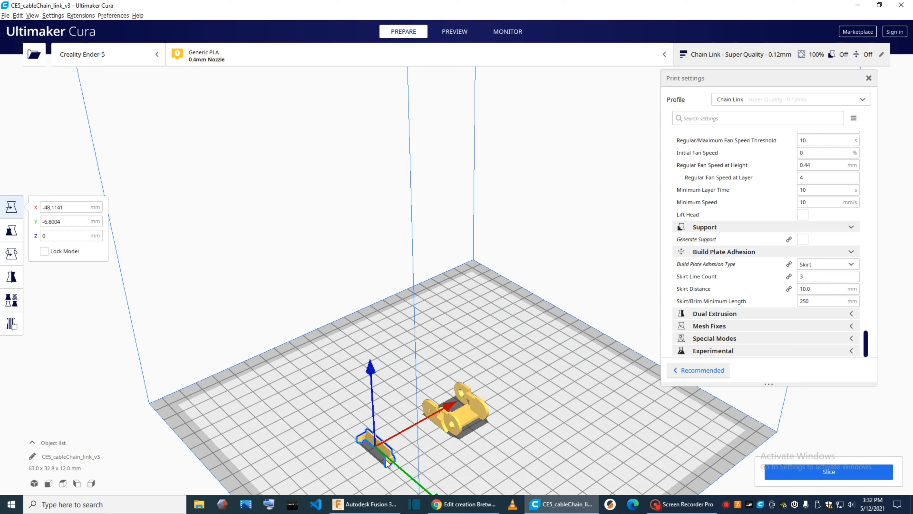
mouse_move(358, 462)
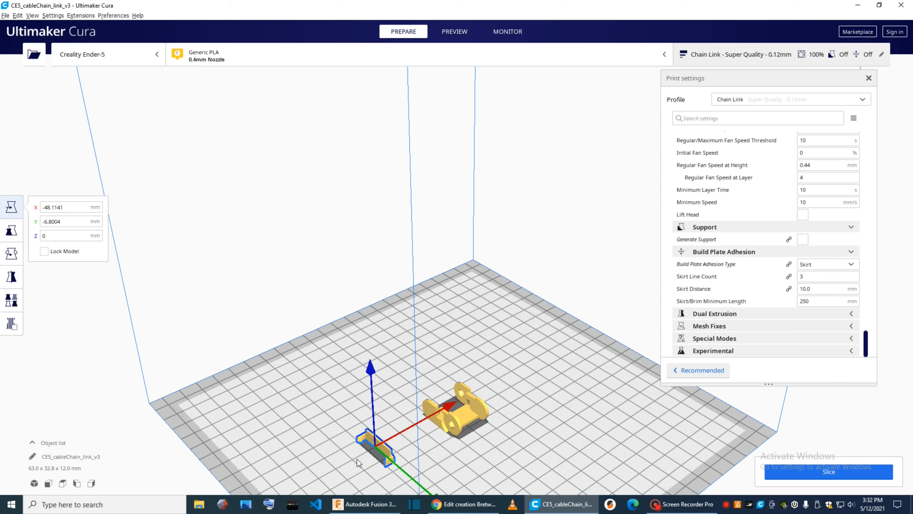
mouse_move(366, 441)
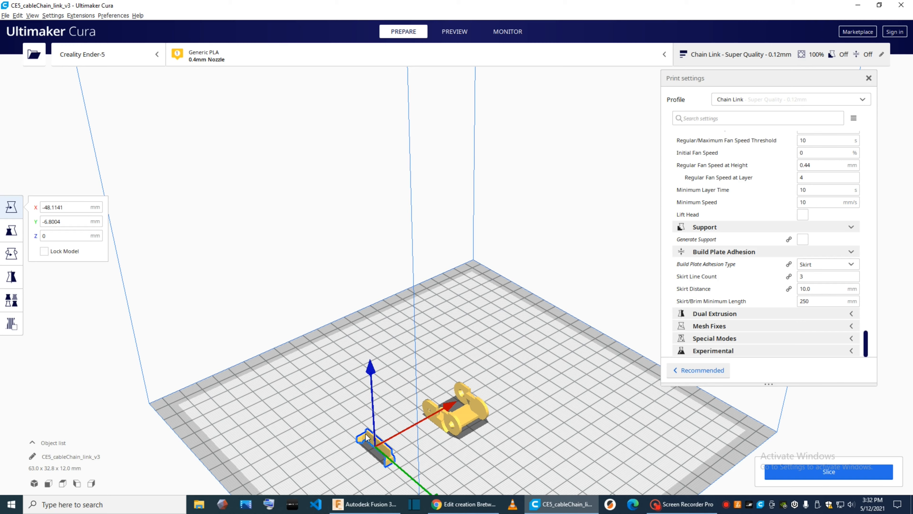
mouse_move(365, 439)
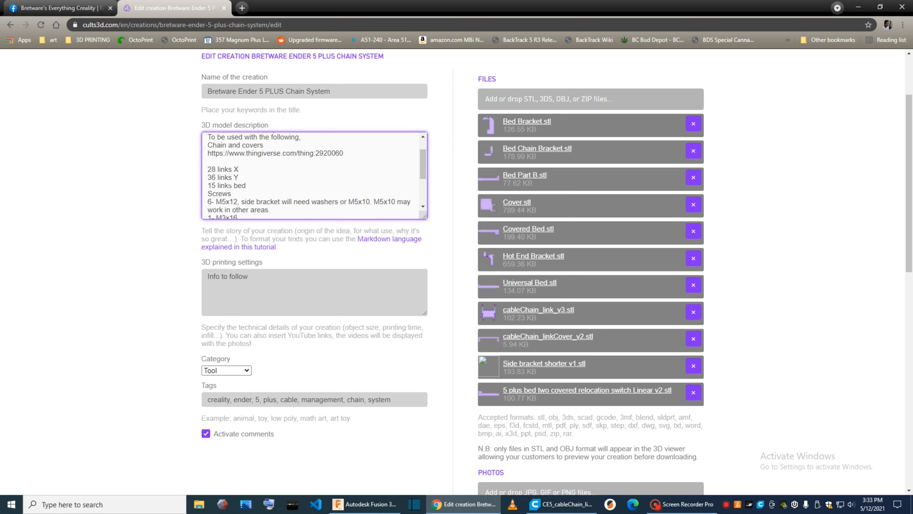
Step: Switch from Cura back to the Fusion 360 models via the taskbar
click(364, 504)
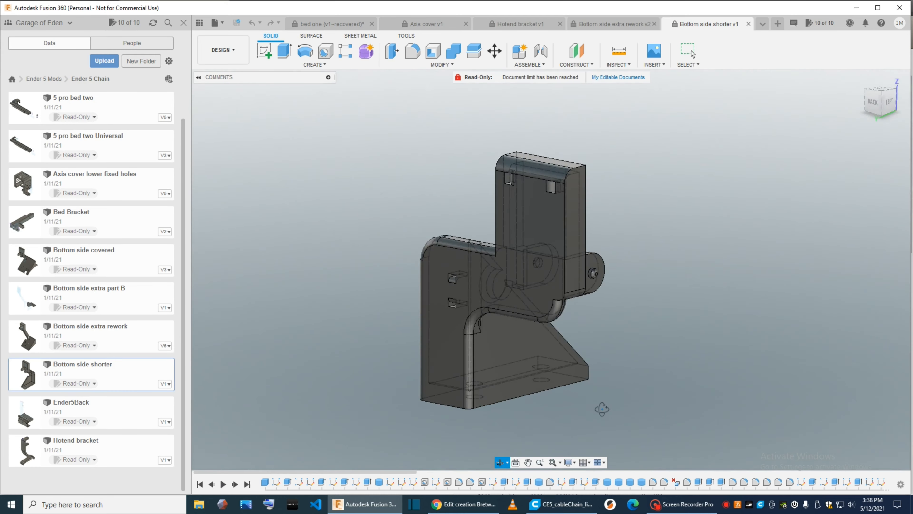